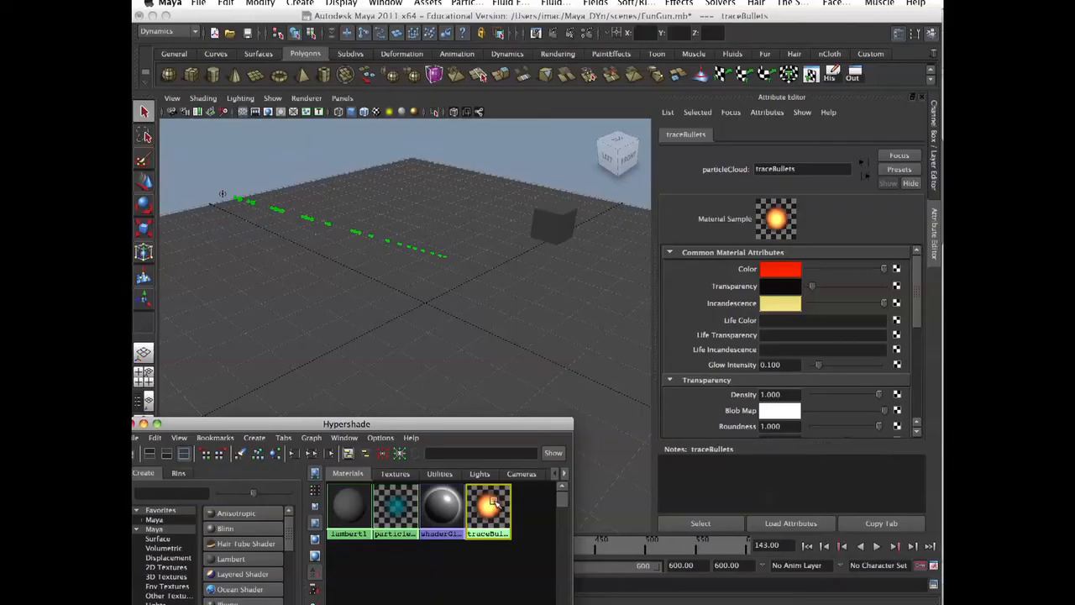
# Reopen the traceBullets Incandescence Color Chooser to show its pale yellow in HSV values
pyautogui.scroll(-3)
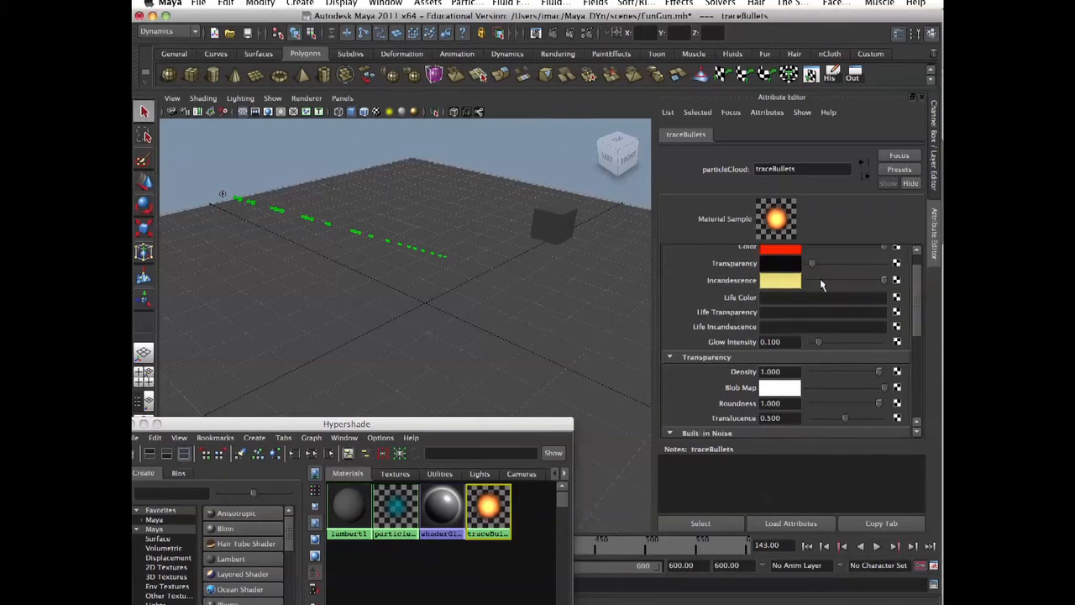
pyautogui.click(780, 280)
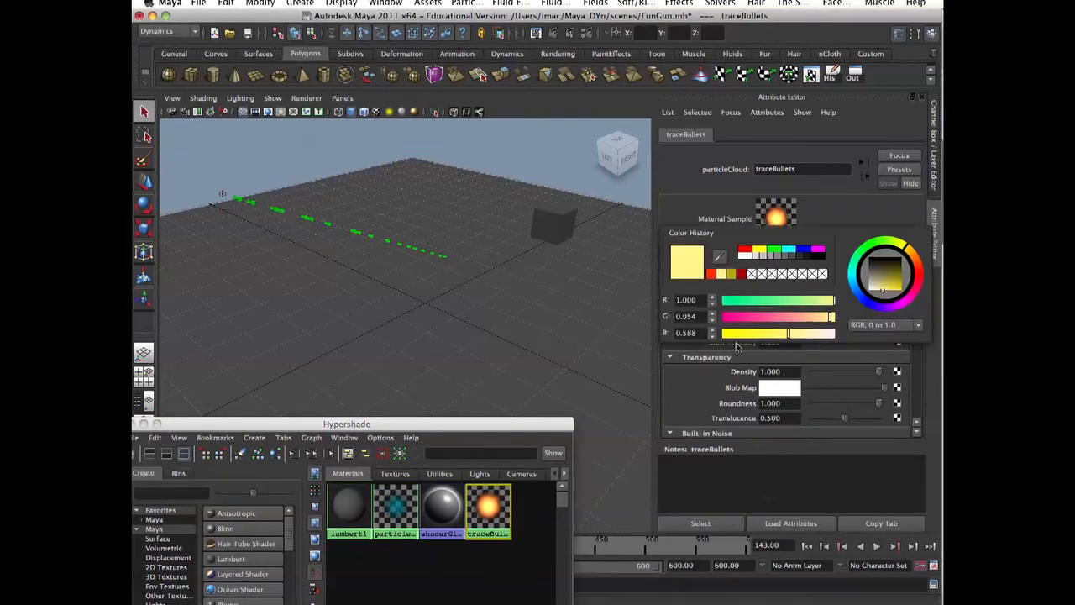
pyautogui.click(919, 324)
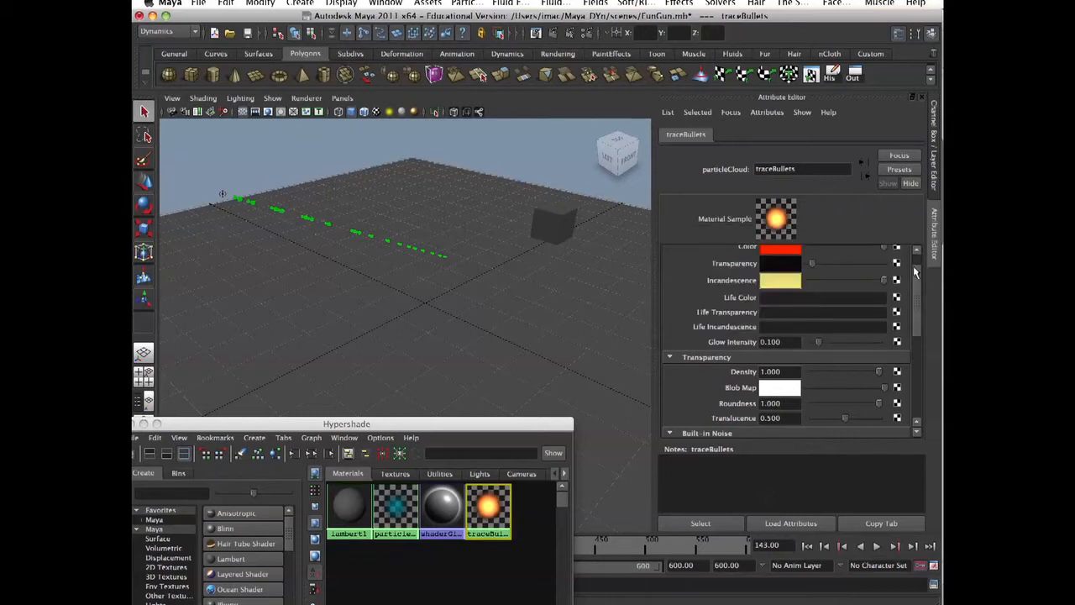
pyautogui.click(780, 280)
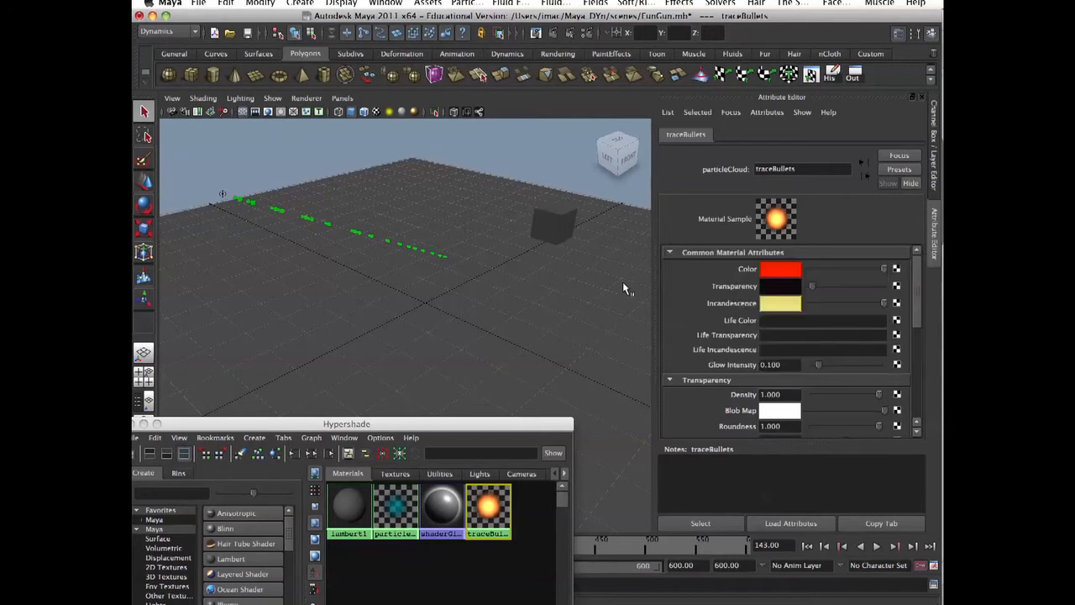
pyautogui.click(779, 302)
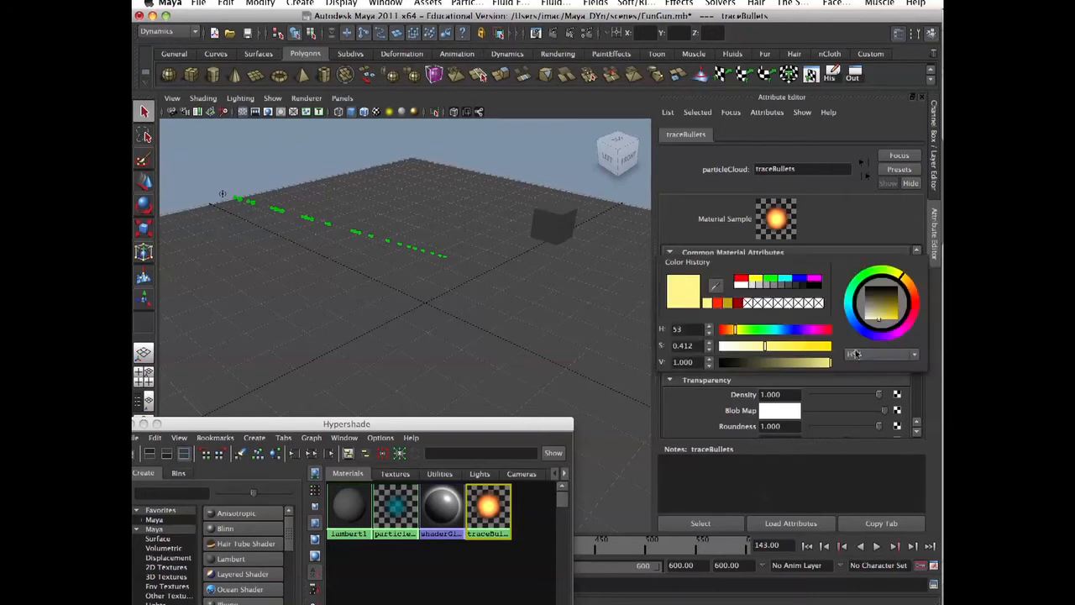